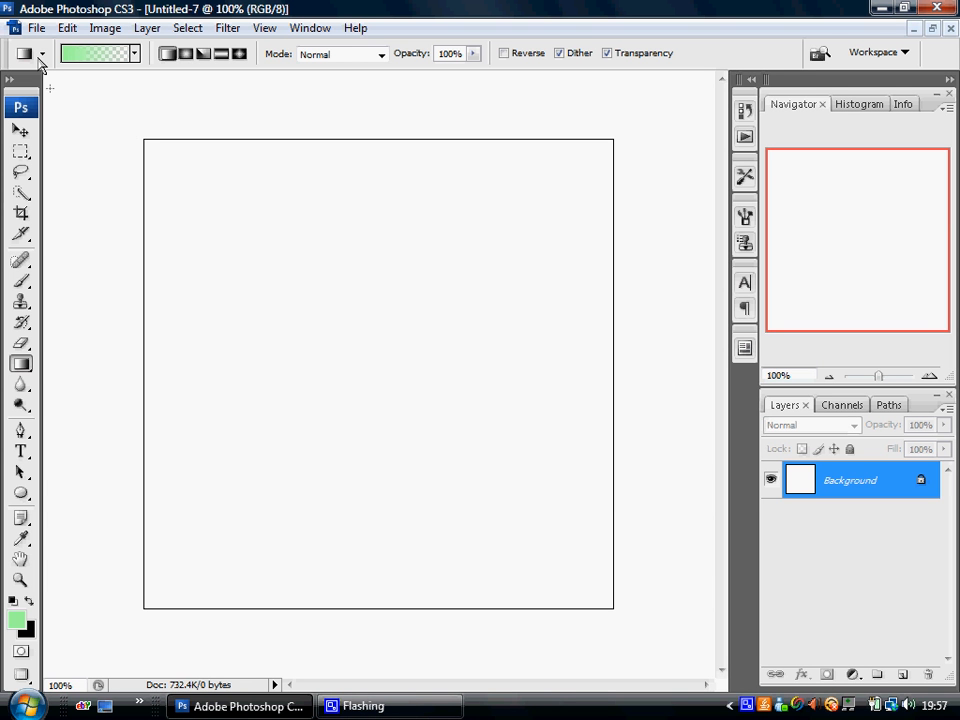
mouse_move(602, 568)
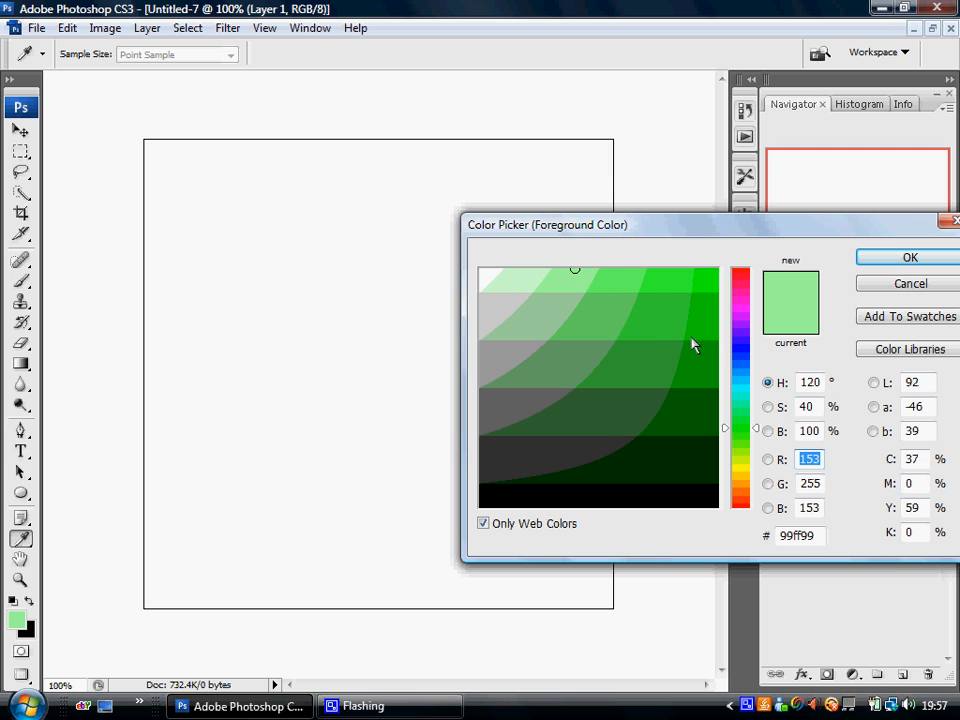
mouse_move(640, 285)
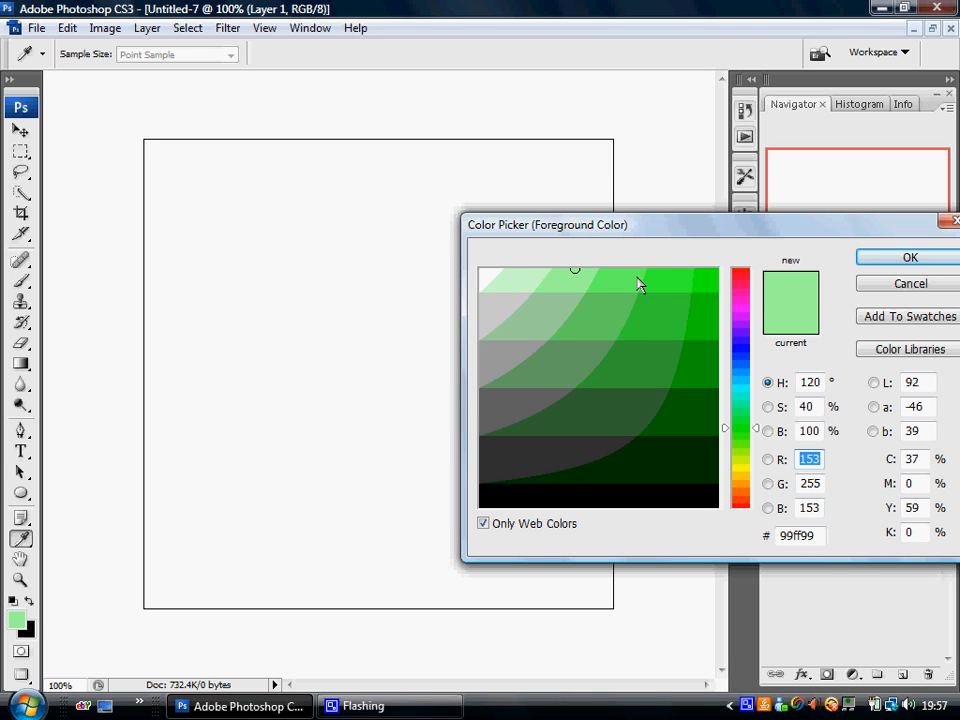
mouse_move(698, 291)
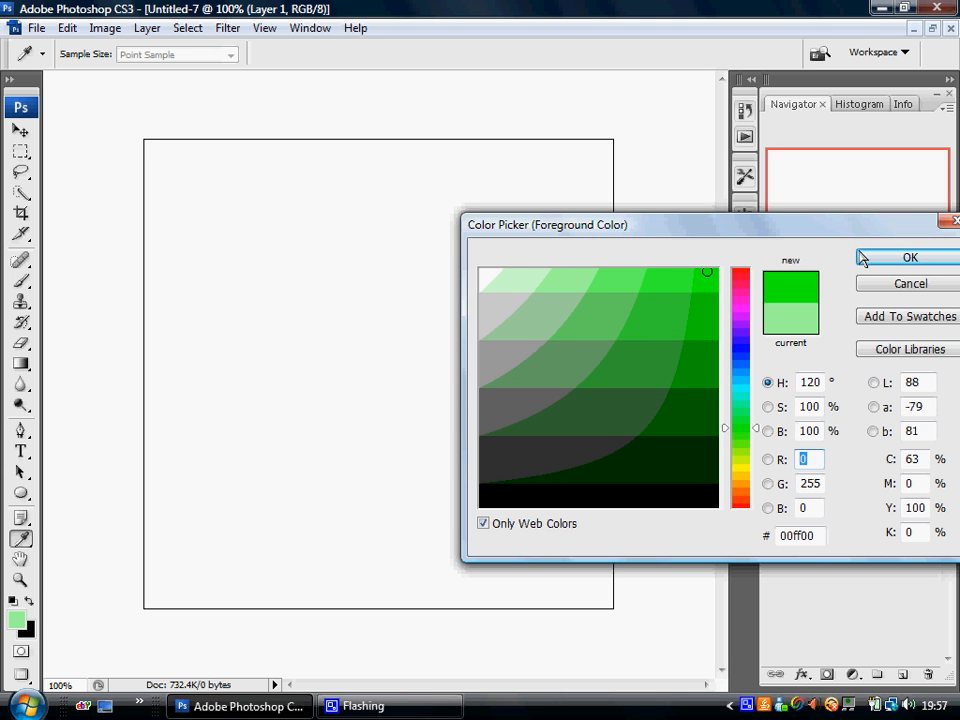
Confirm 00ff00 as the foreground colour for the new Layer 1.
click(909, 257)
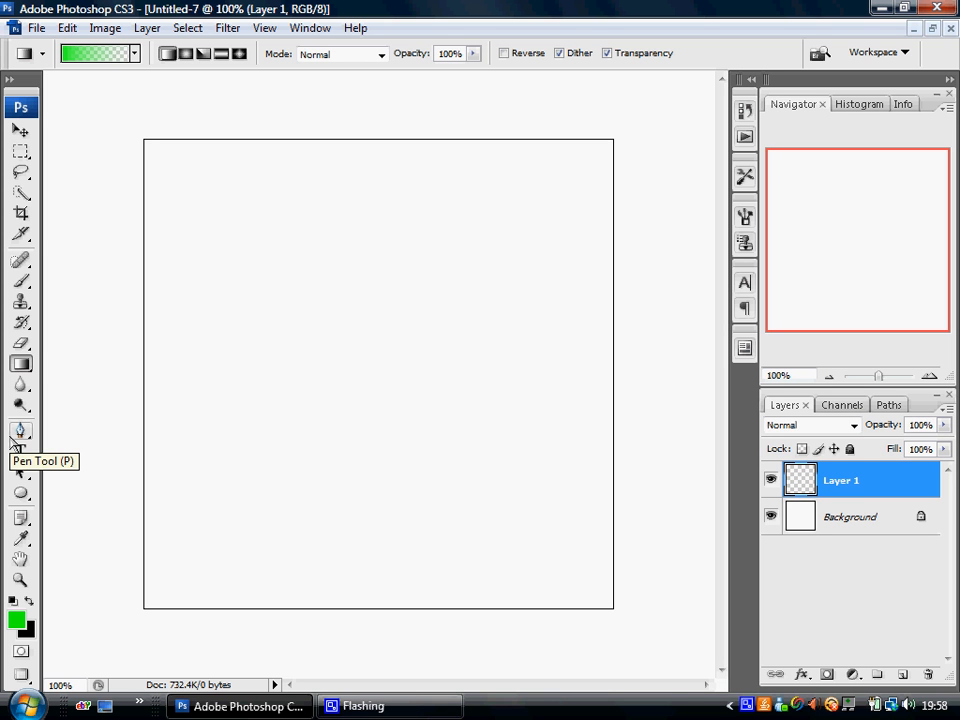
mouse_move(58, 429)
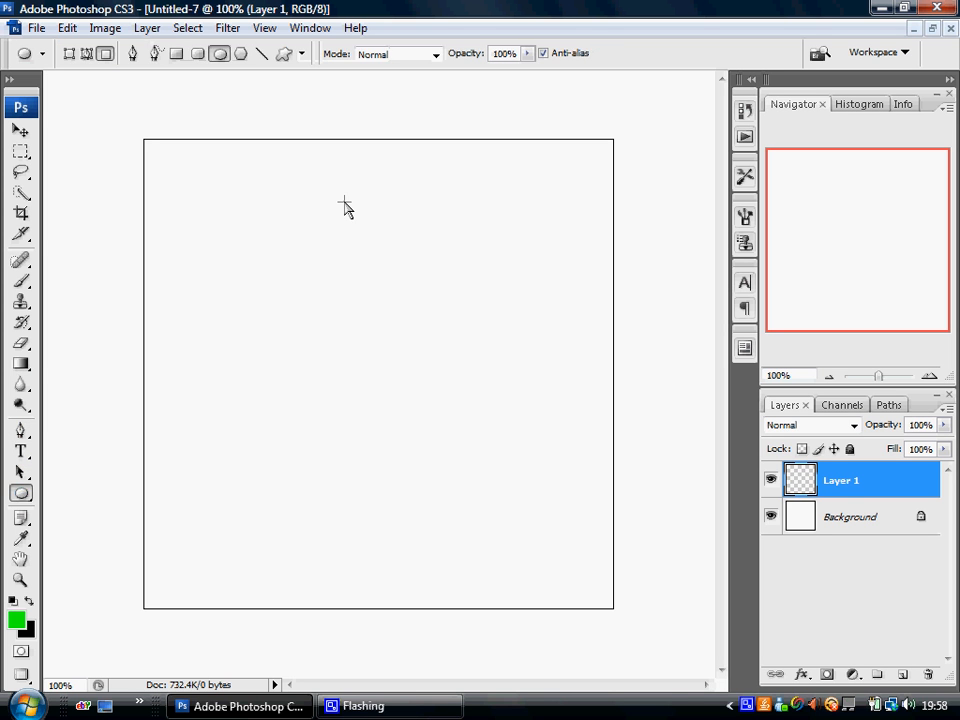
Draw a filled green circle in the middle of the canvas with the Ellipse tool.
drag(270, 260, 535, 520)
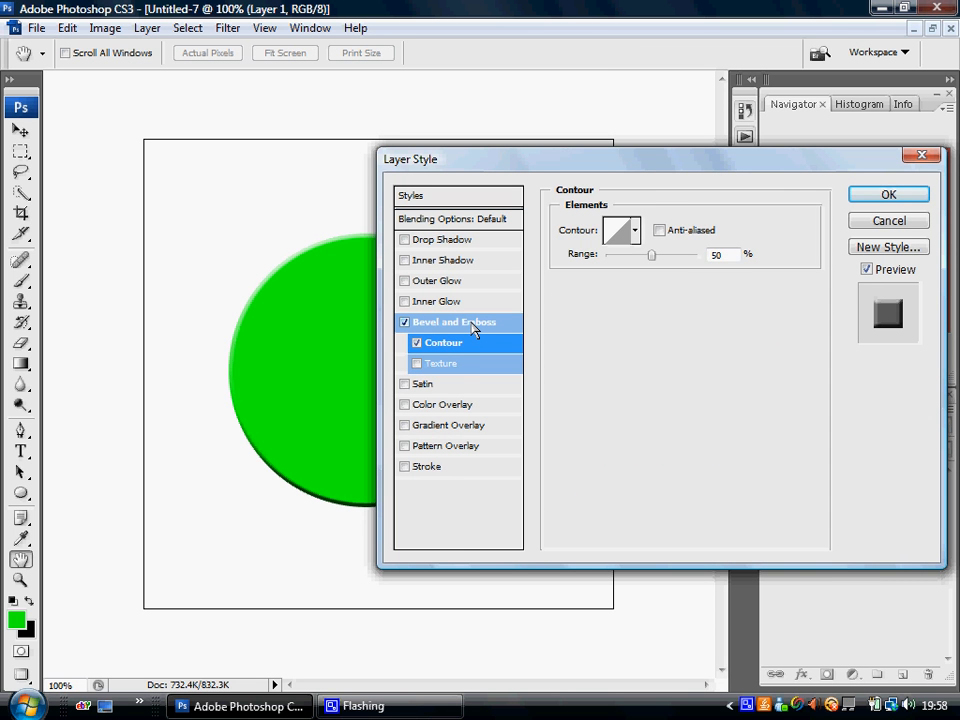
Apply Inner Bevel, Smooth, depth 42, size 250, soften 16 to the circle.
click(452, 321)
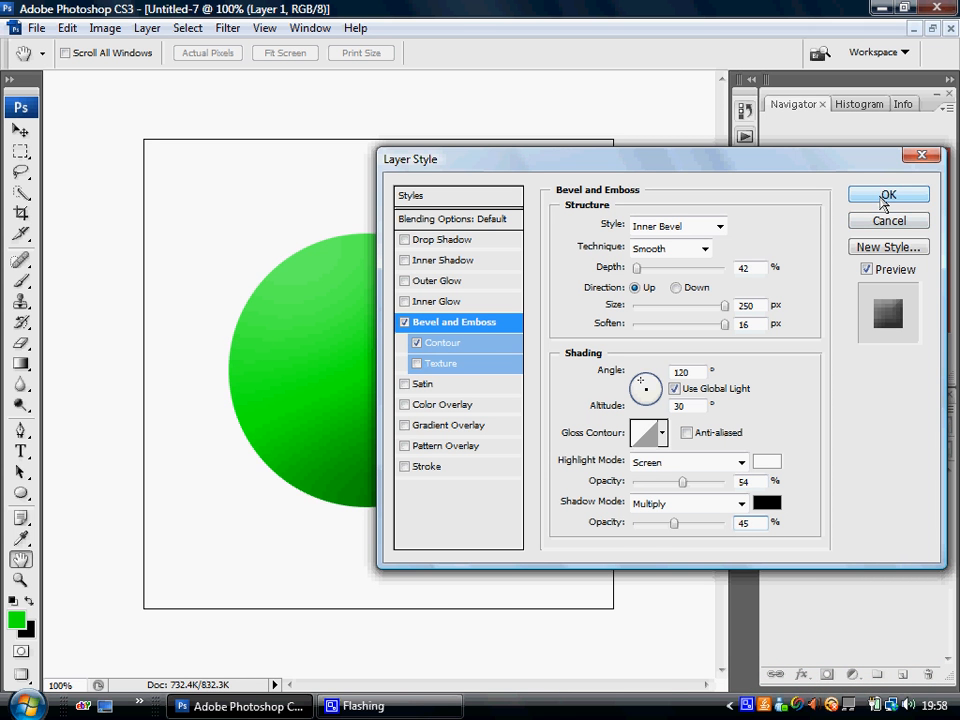
click(885, 195)
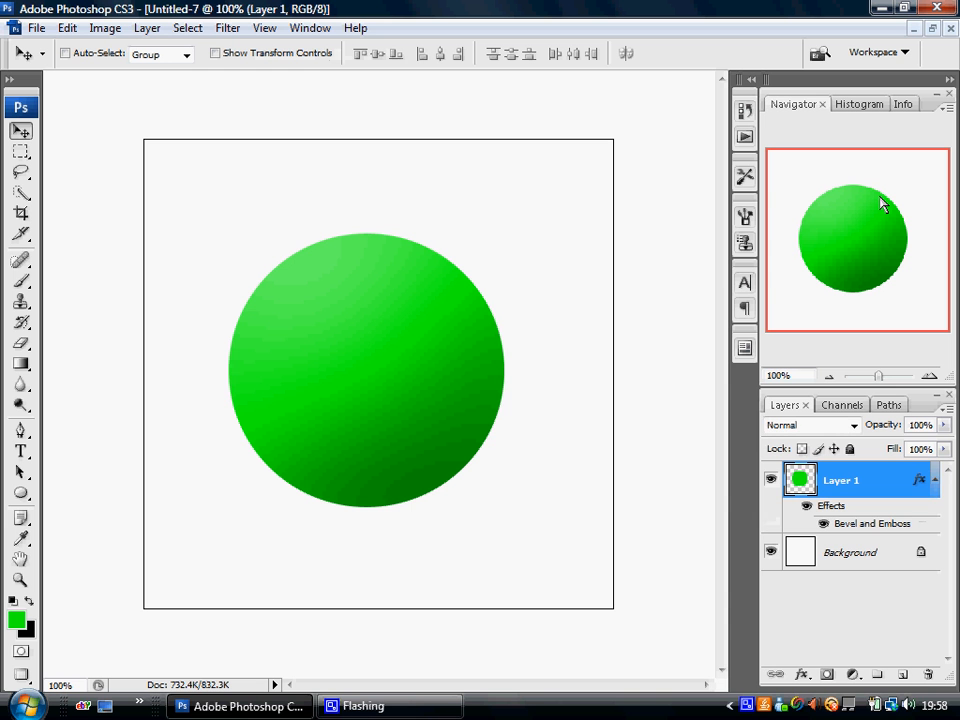
mouse_move(589, 326)
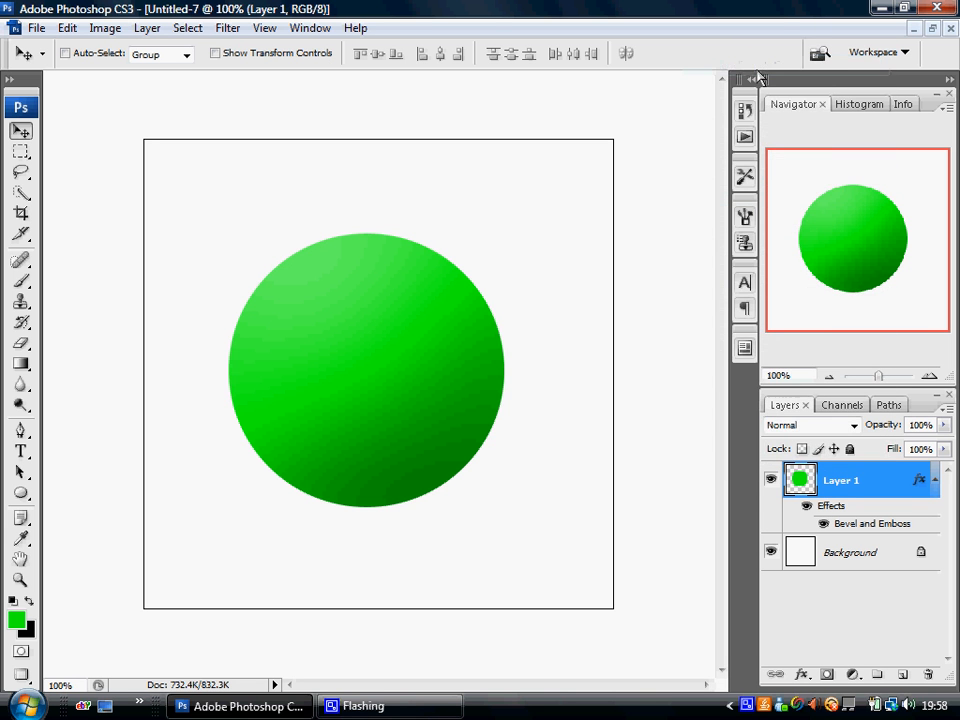
Add an inverted Satin effect (Multiply, 50%, angle 19, distance 11, size 14) with a contour preset.
double_click(875, 523)
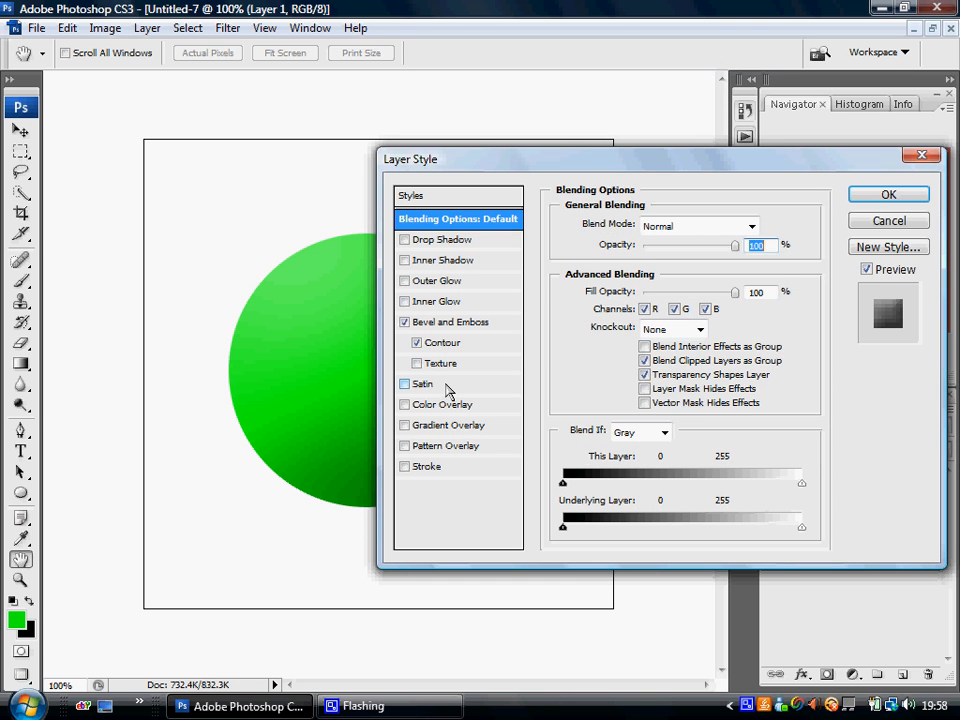
click(421, 384)
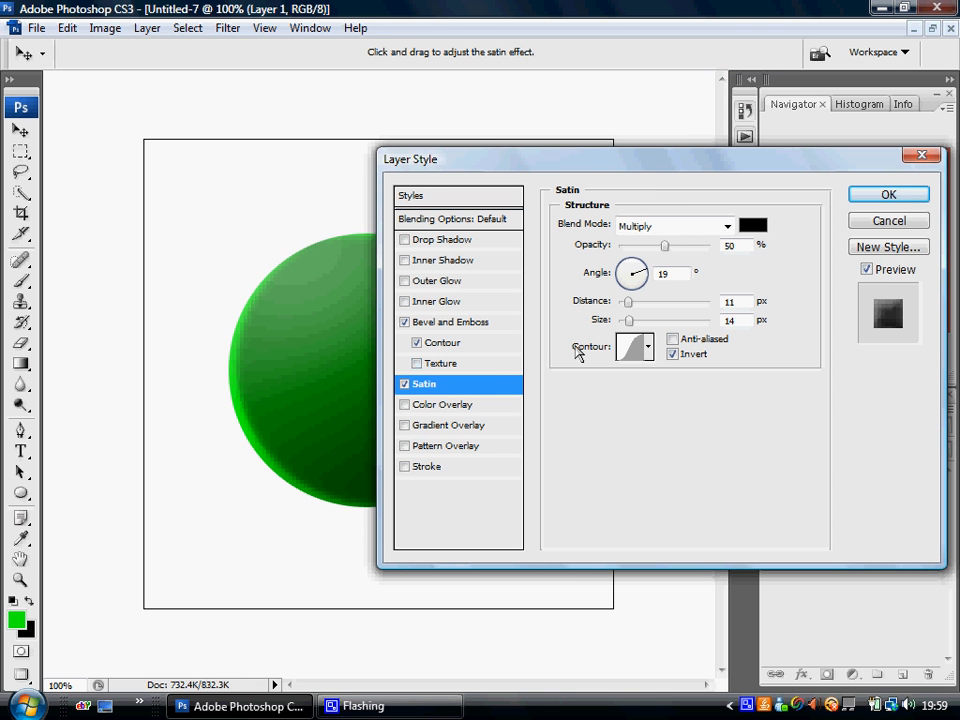
mouse_move(595, 168)
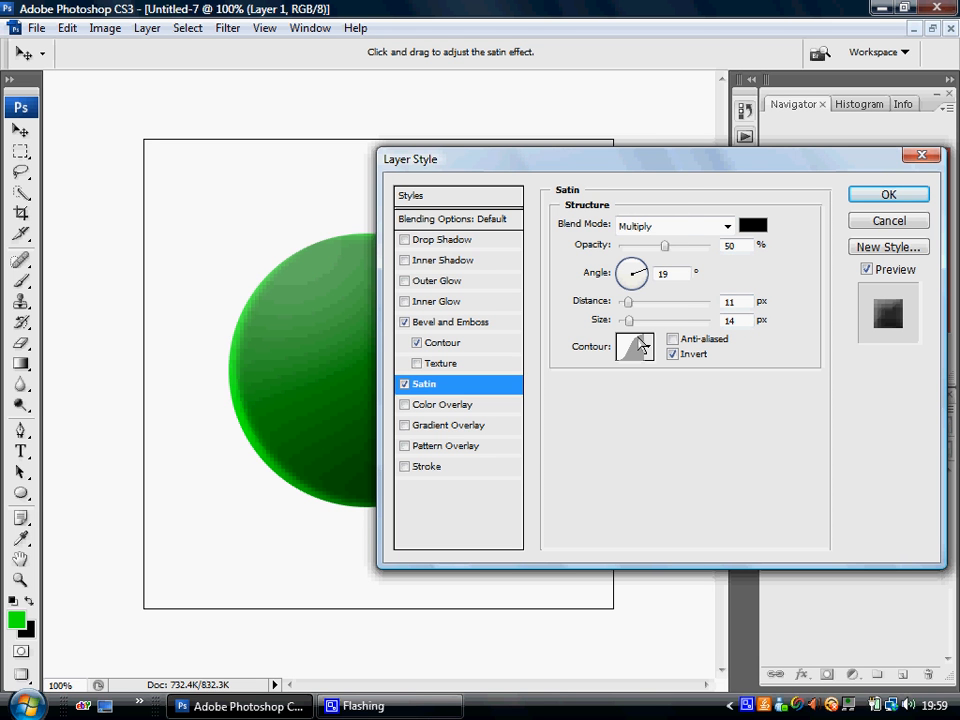
click(634, 345)
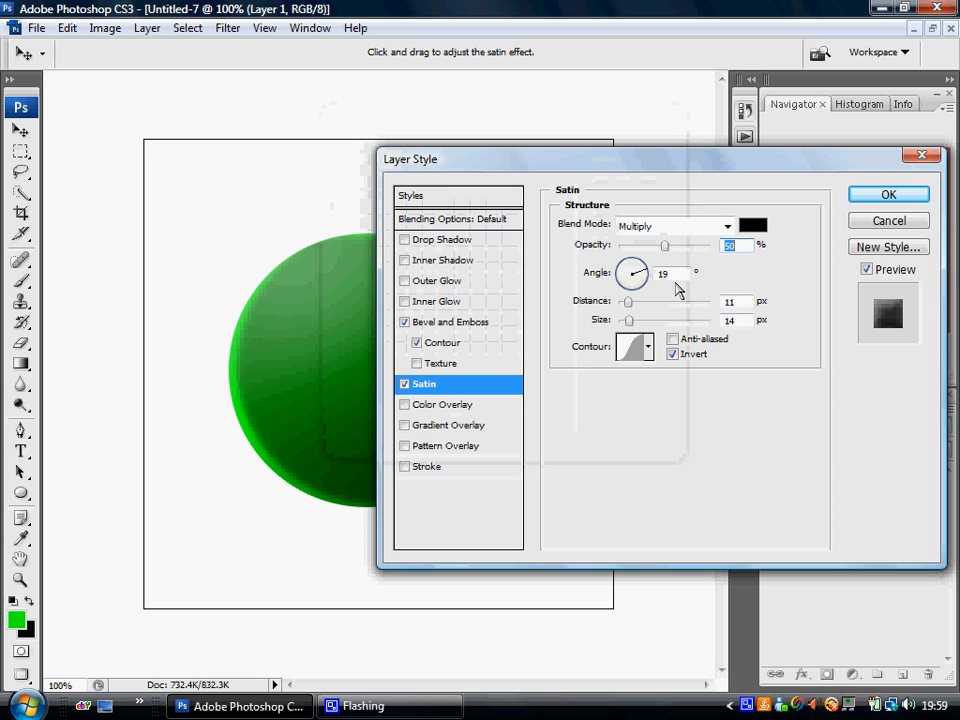
click(648, 347)
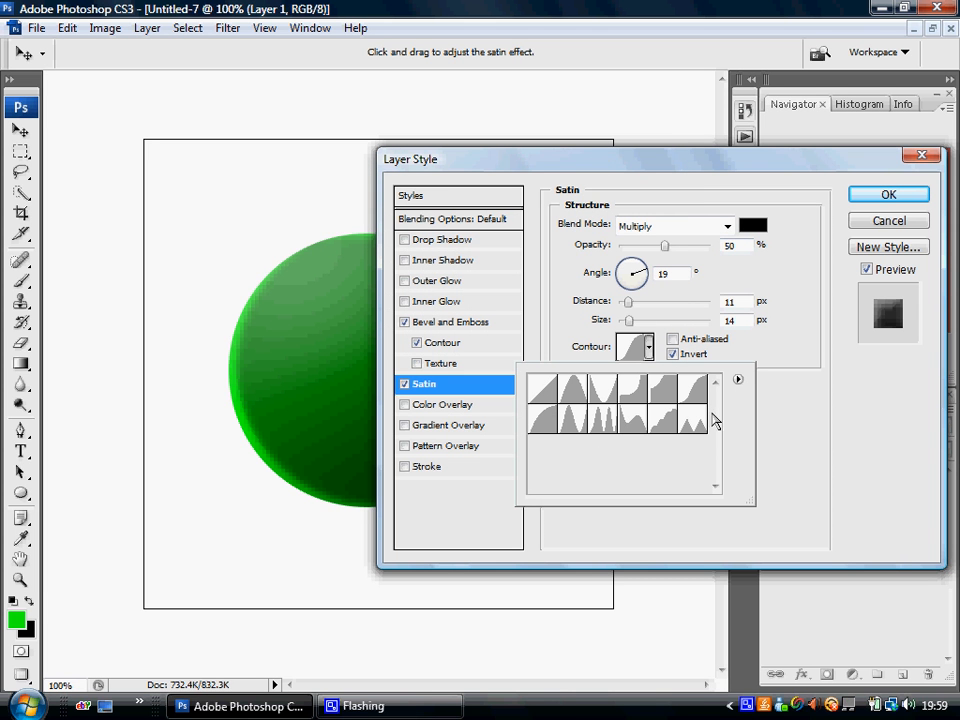
mouse_move(705, 405)
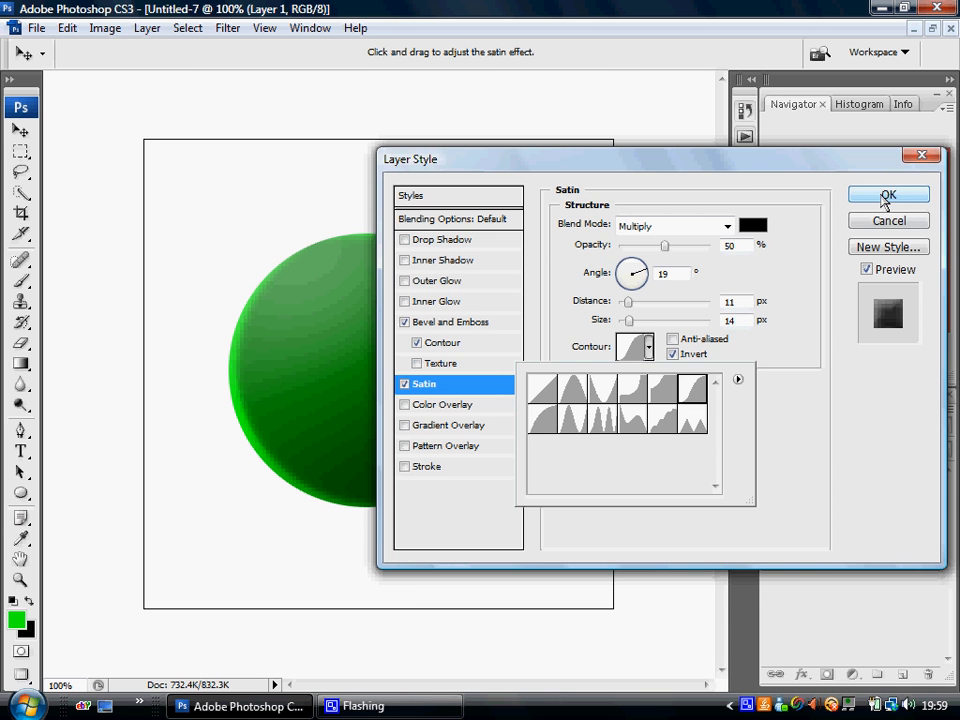
click(888, 194)
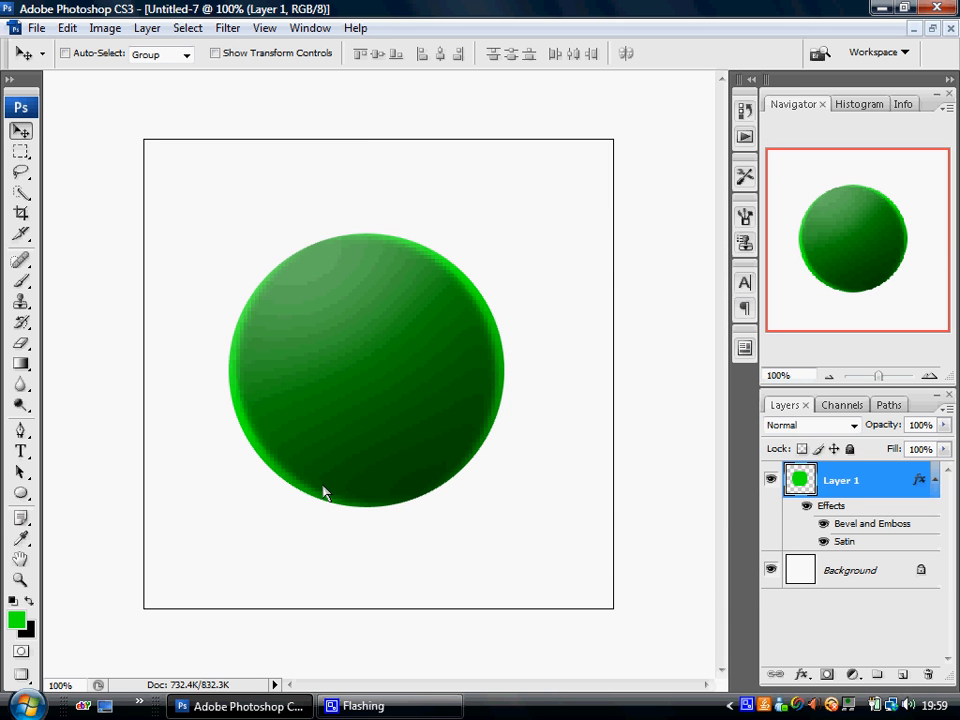
mouse_move(221, 482)
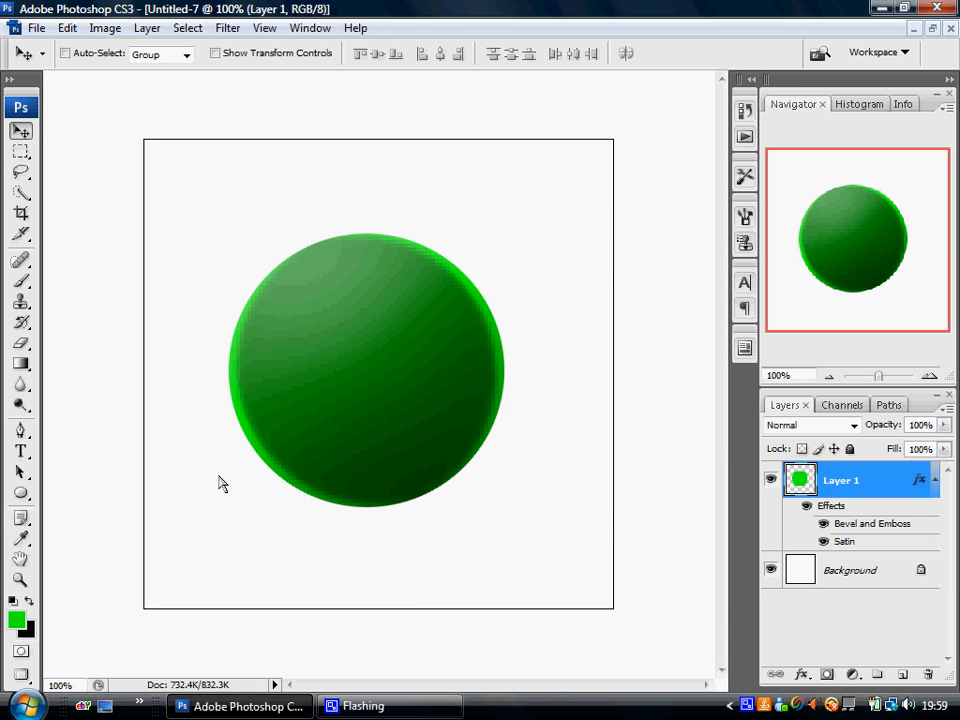
mouse_move(336, 382)
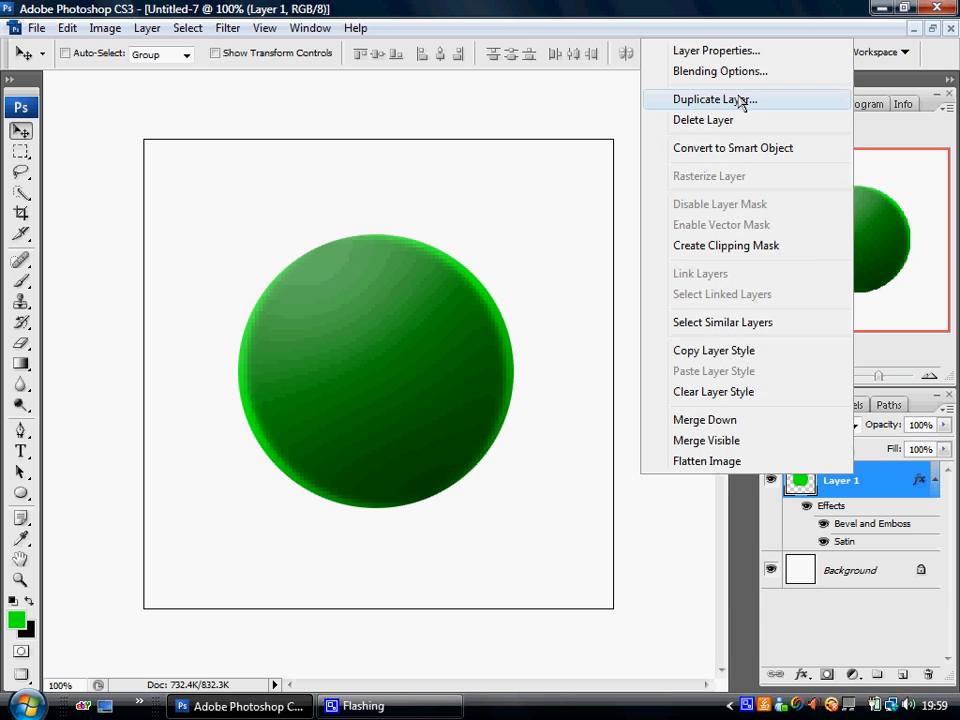
Duplicate Layer 1 into Layer 1 copy and place it below the original.
click(714, 99)
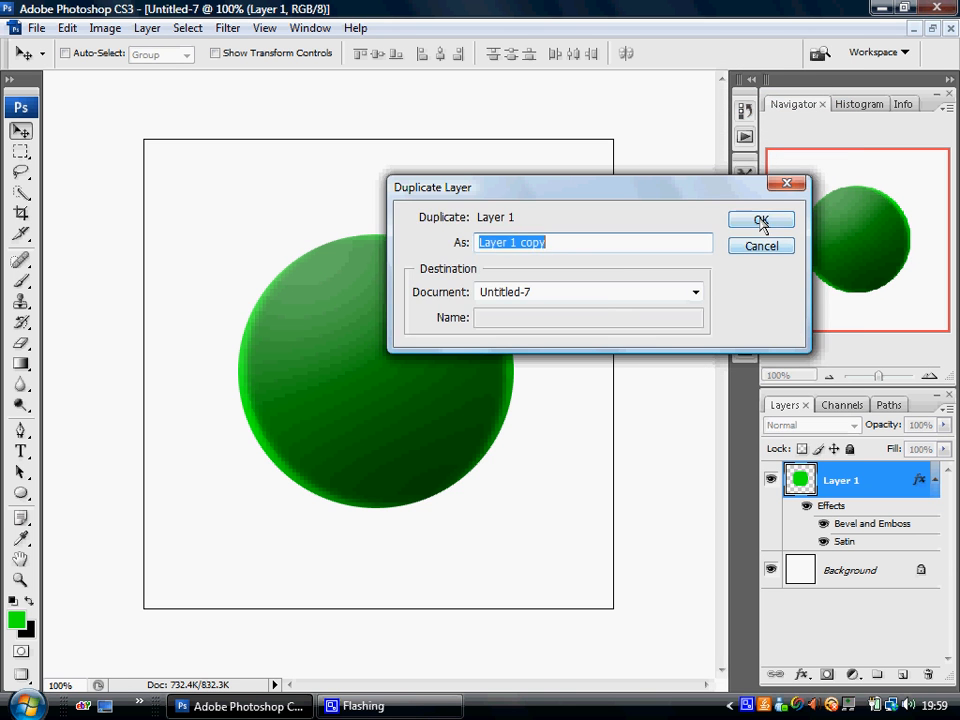
click(759, 220)
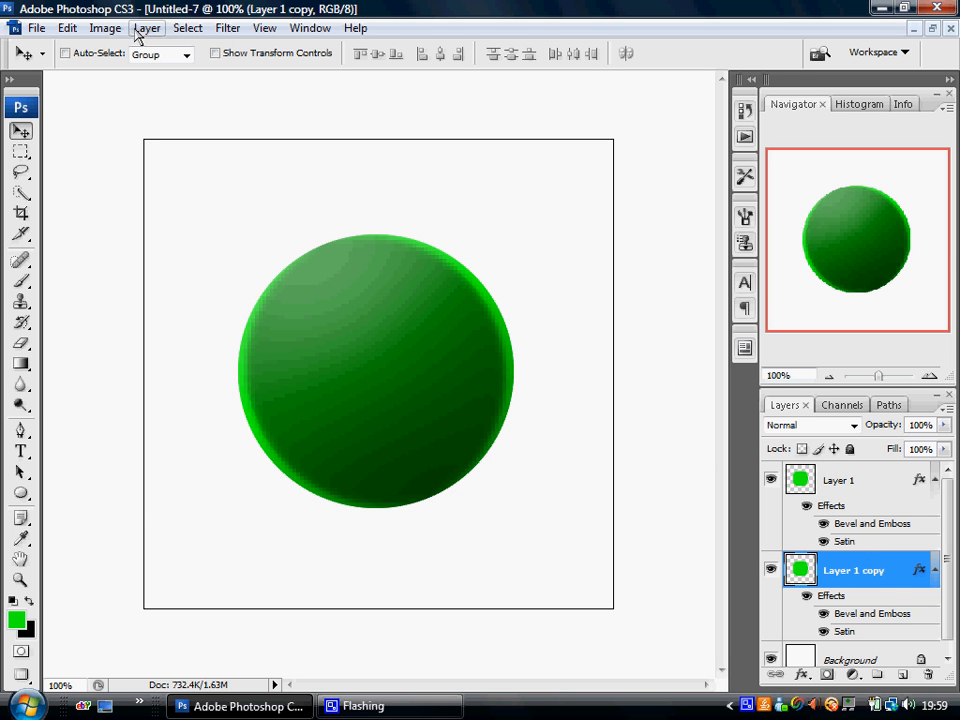
click(116, 26)
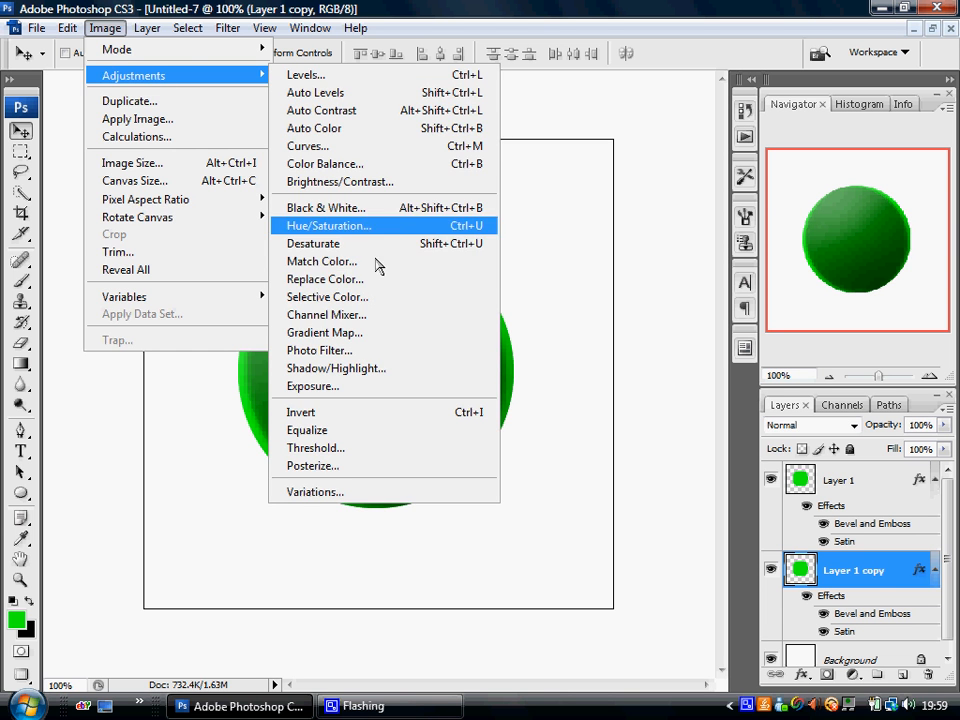
Set Hue/Saturation Lightness to -100 on Layer 1 copy and flatten it into an oval.
click(329, 225)
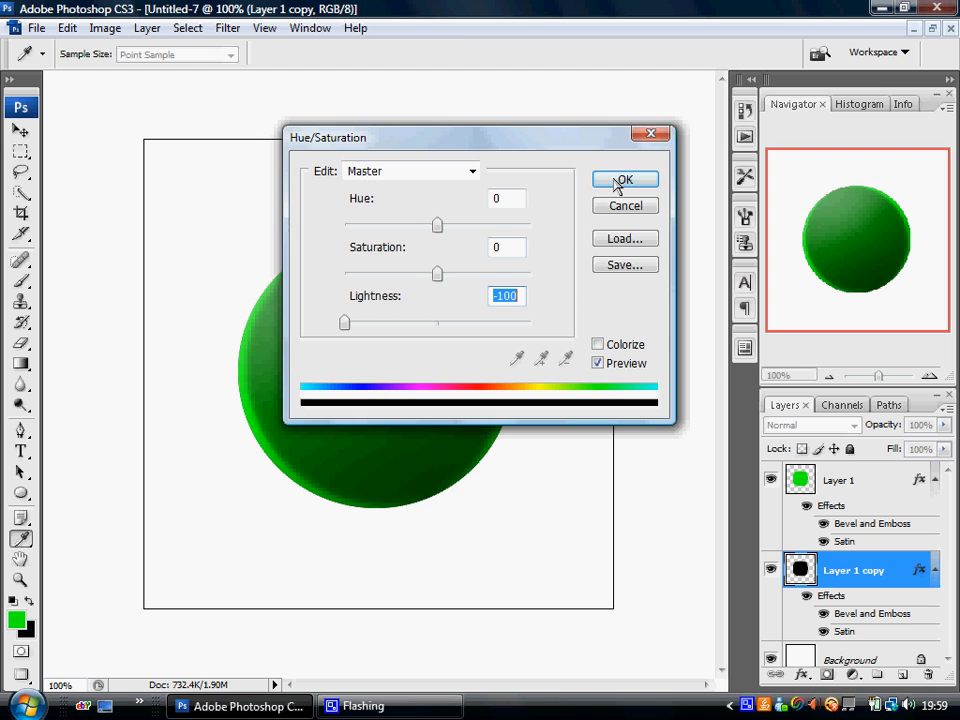
click(625, 180)
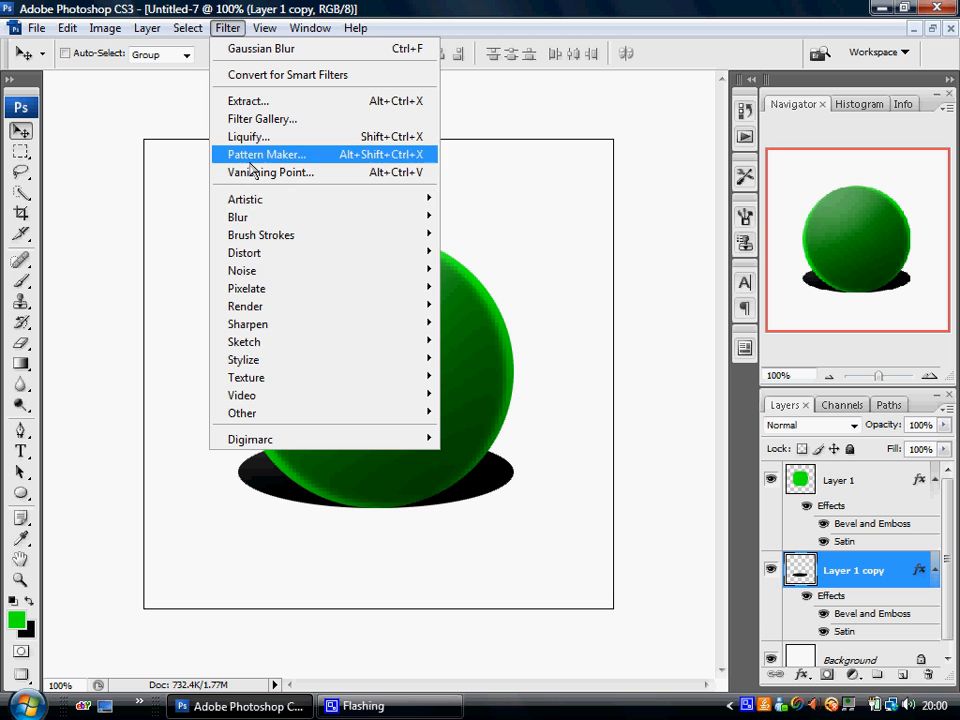
mouse_move(238, 217)
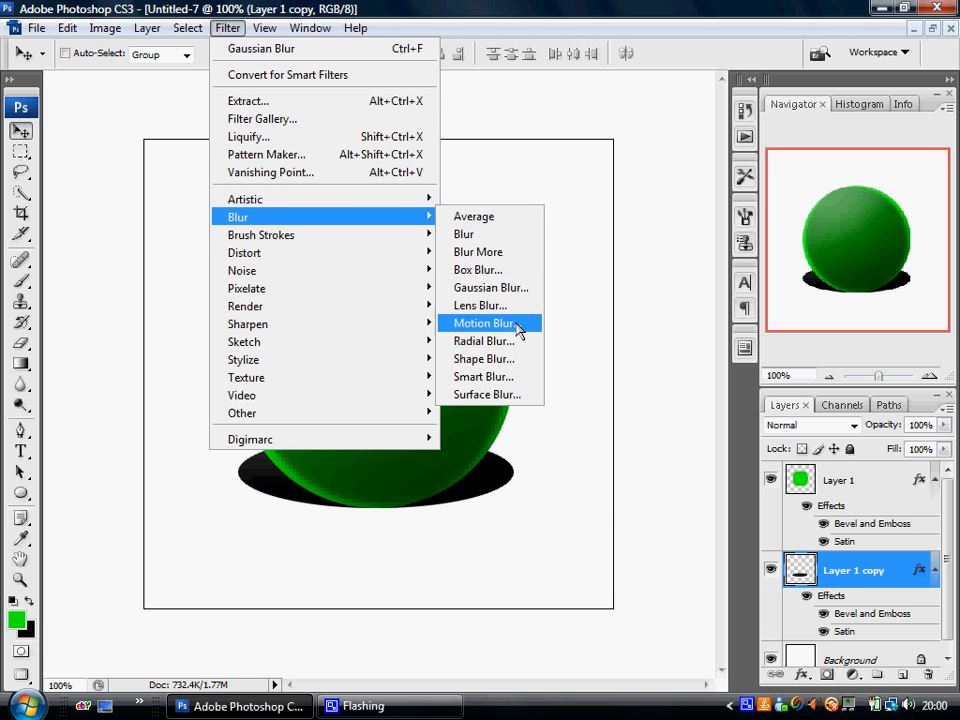
Blur the black oval shadow with Motion Blur and an 8-pixel Gaussian Blur.
click(483, 322)
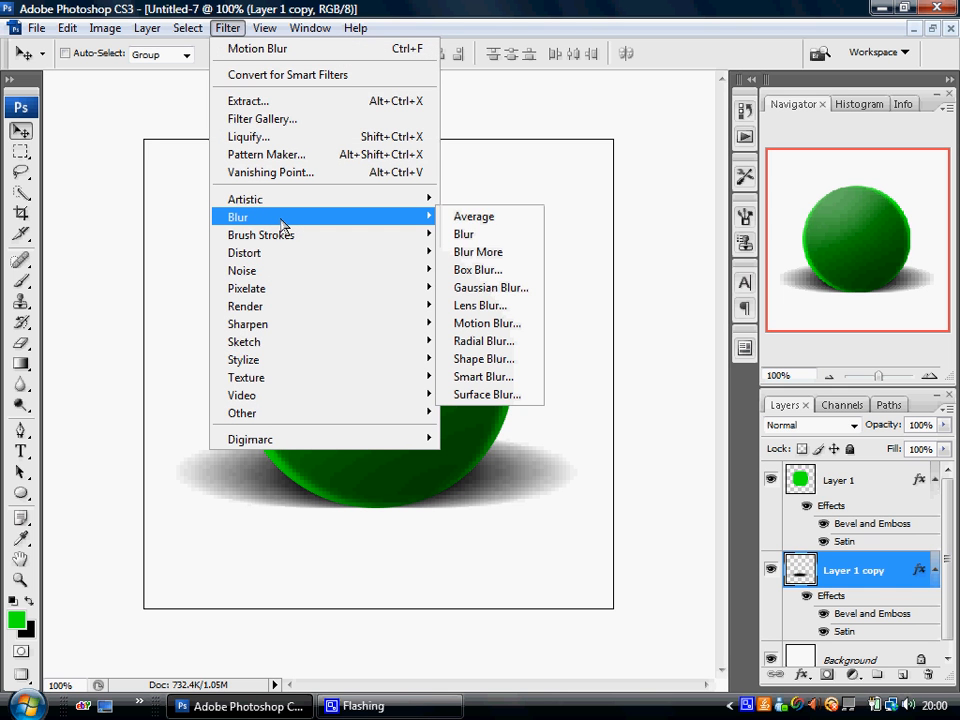
mouse_move(491, 295)
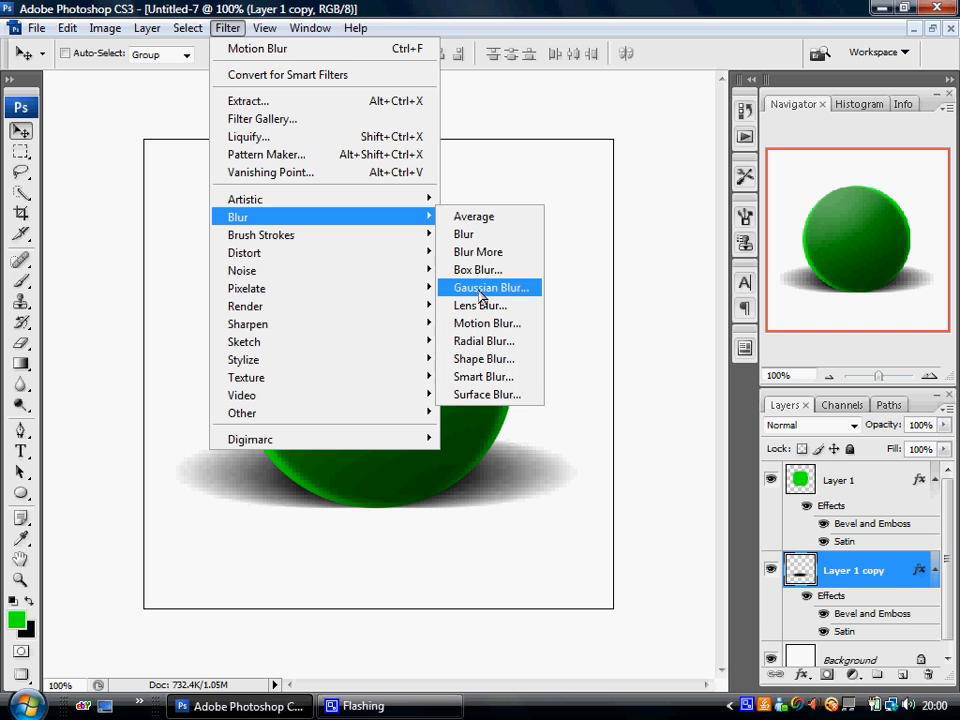
click(490, 287)
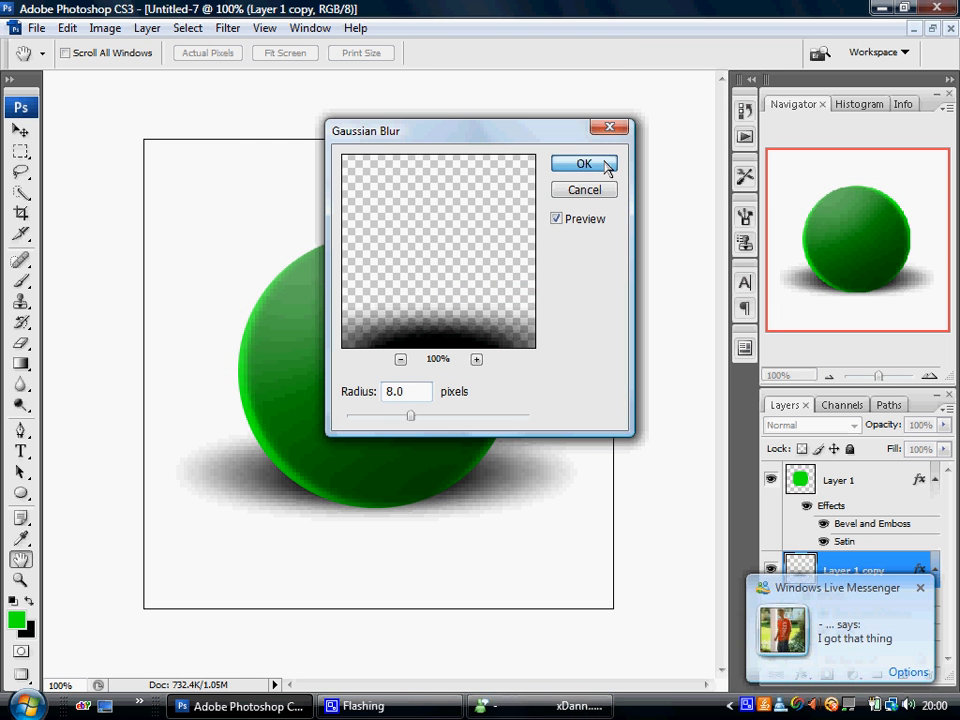
click(583, 164)
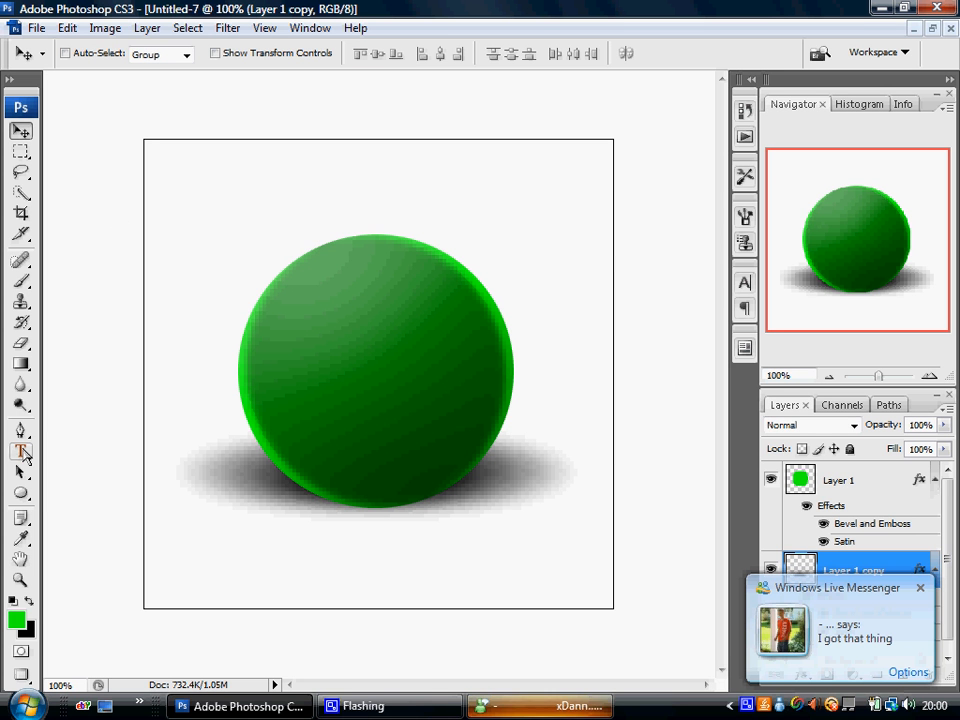
Type LaTHaM in #ccffcc on the ball and centre it with the Move tool.
click(14, 452)
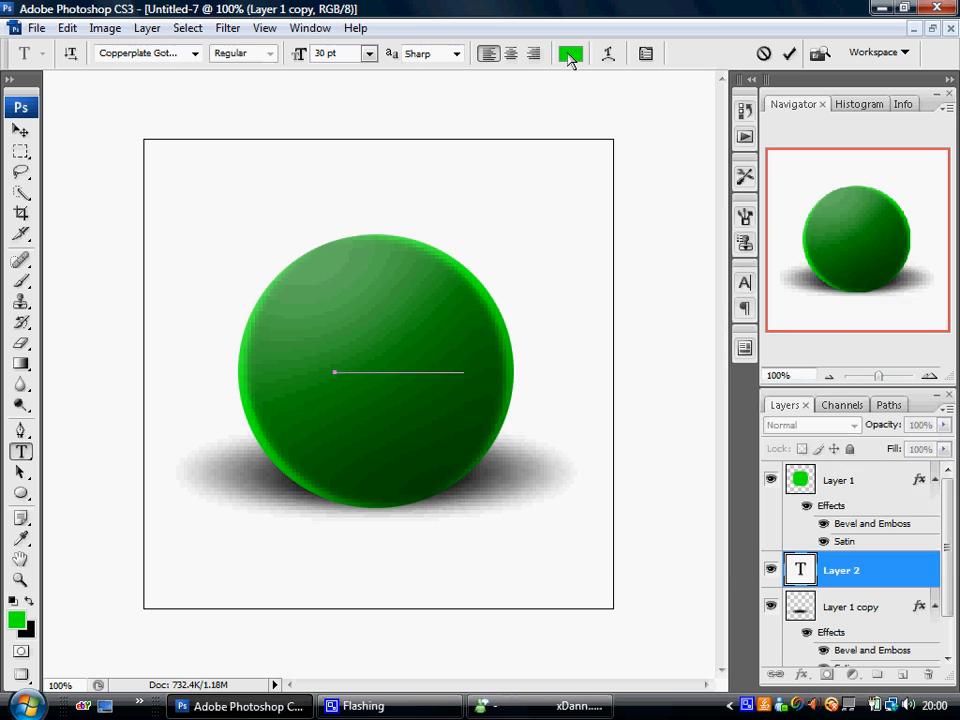
click(570, 53)
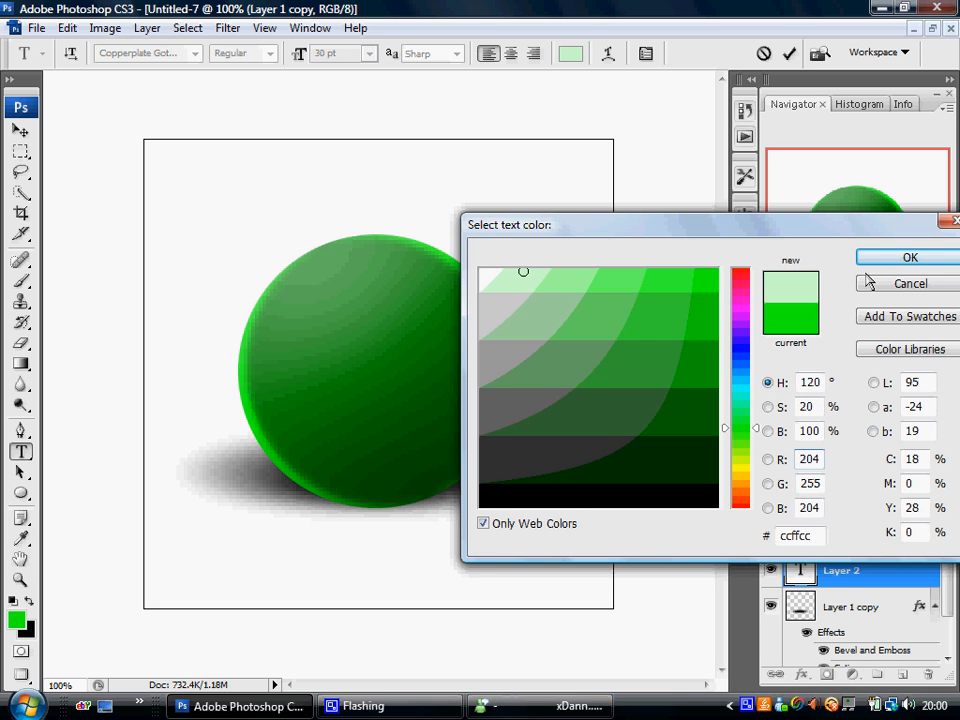
click(909, 257)
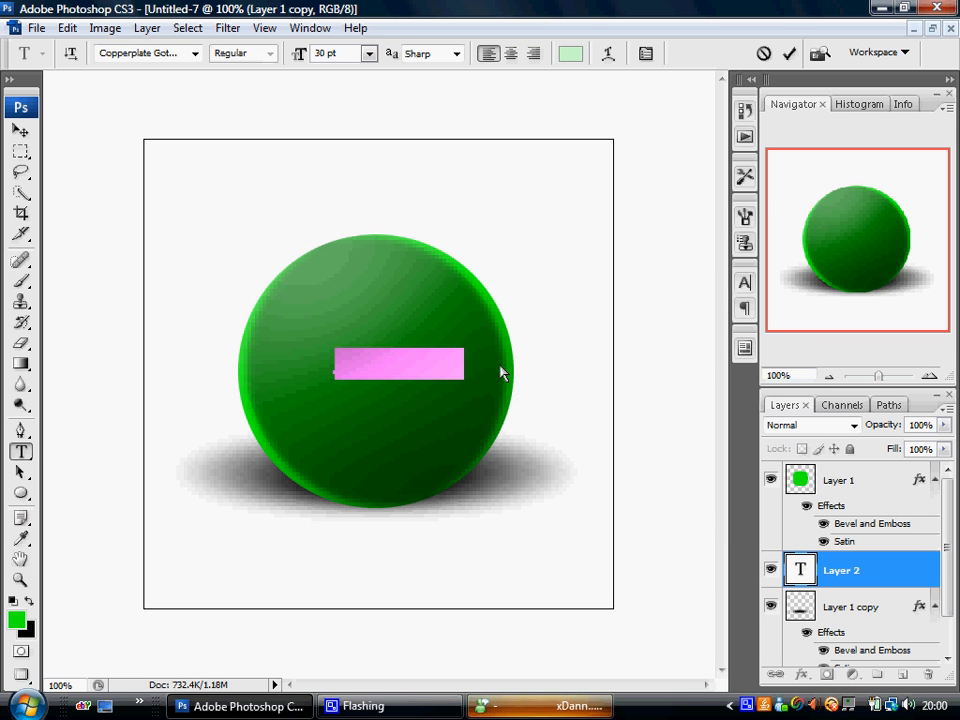
mouse_move(830, 571)
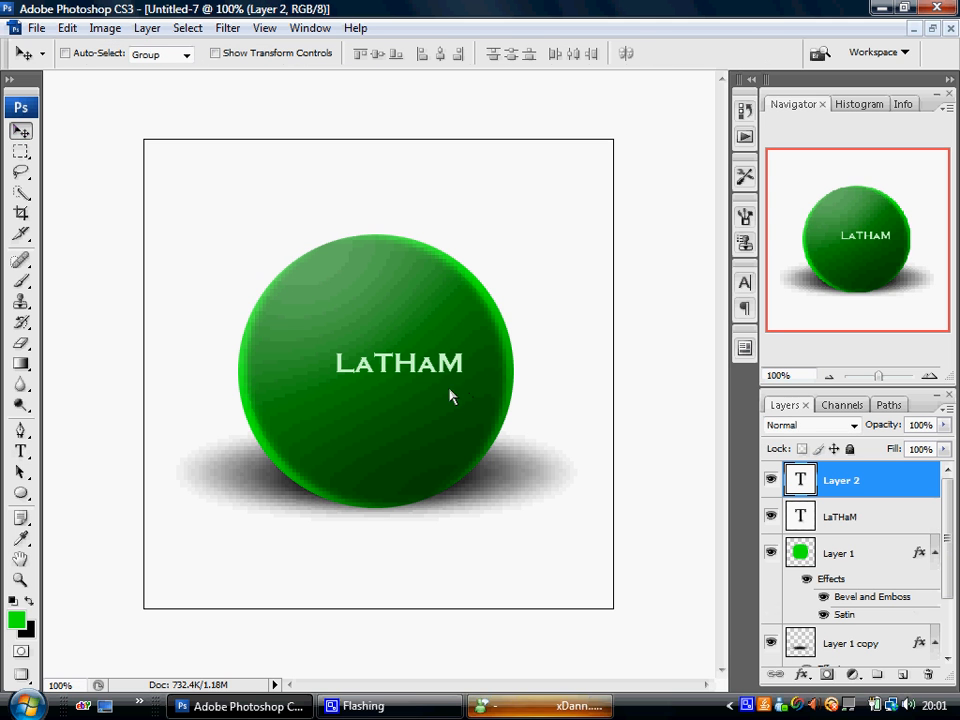
mouse_move(418, 369)
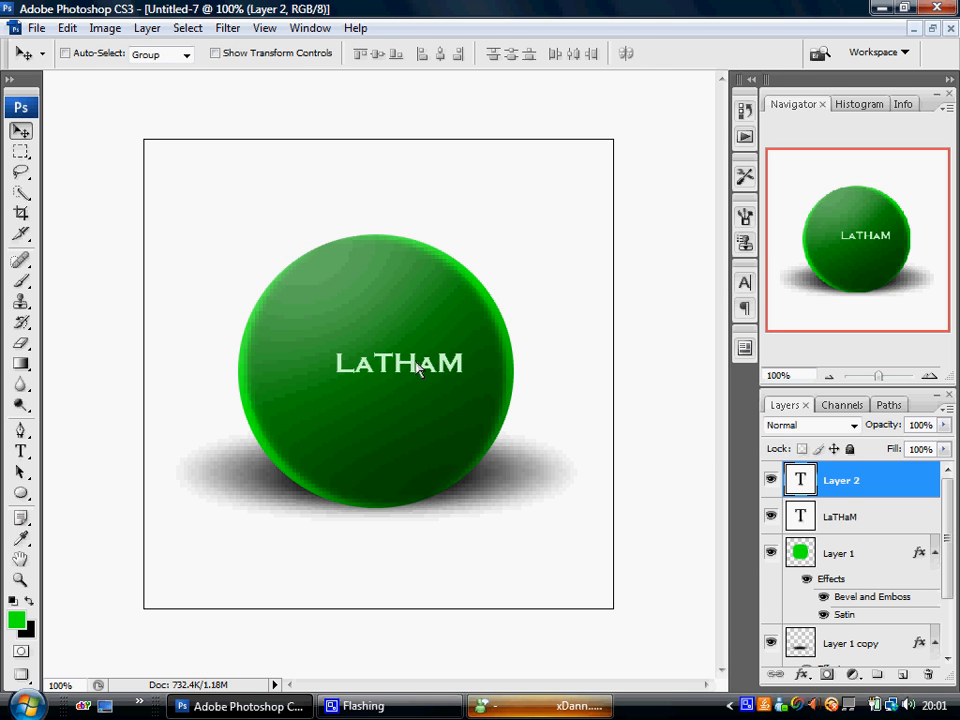
click(842, 516)
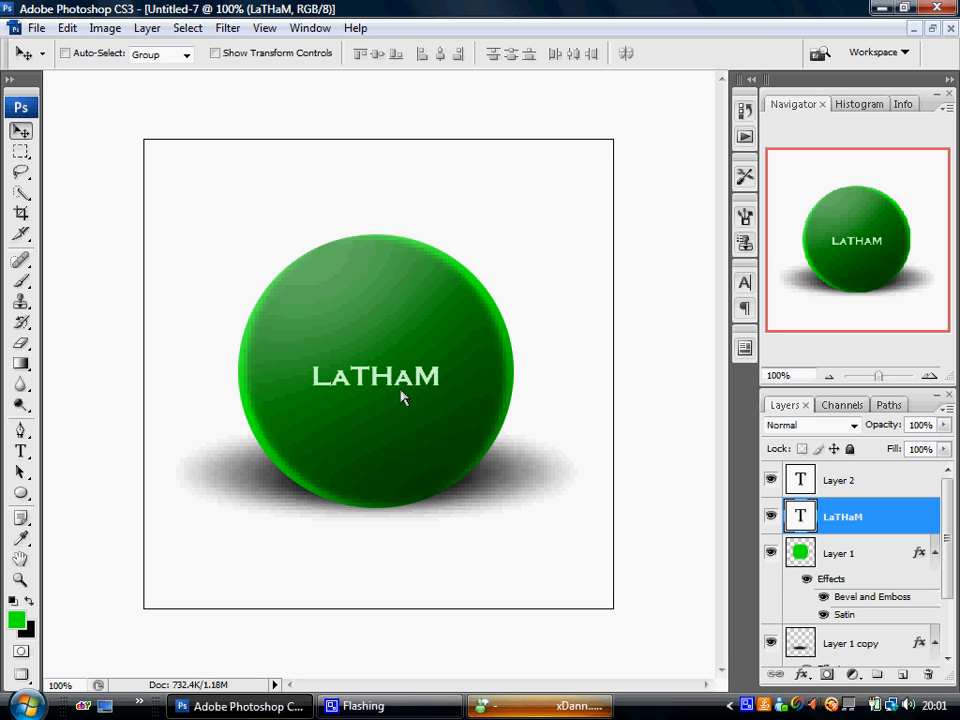
mouse_move(458, 424)
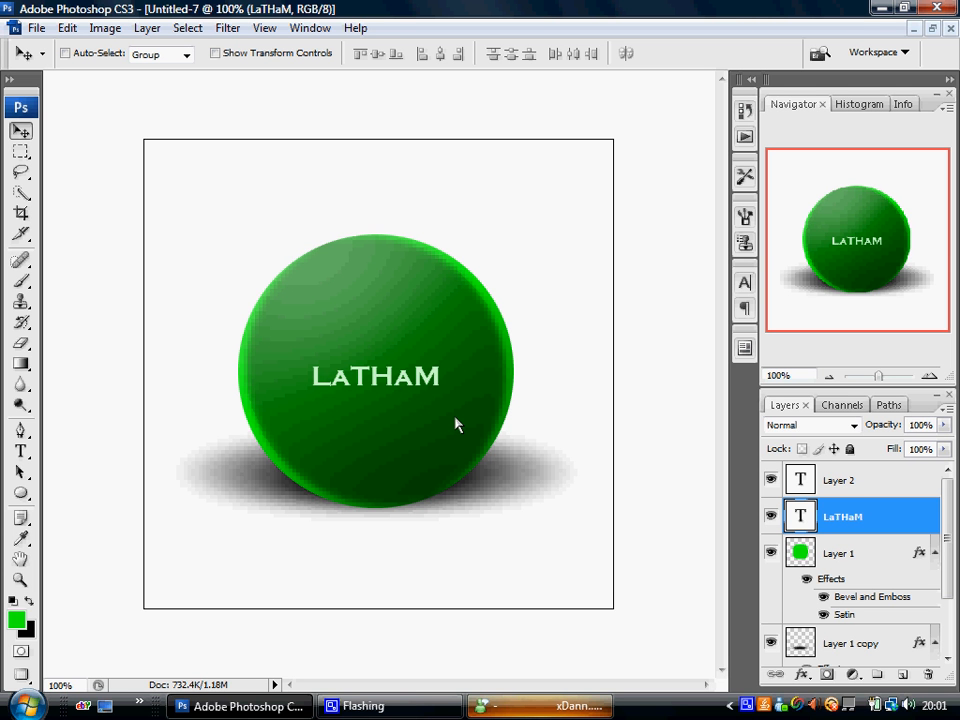
mouse_move(443, 407)
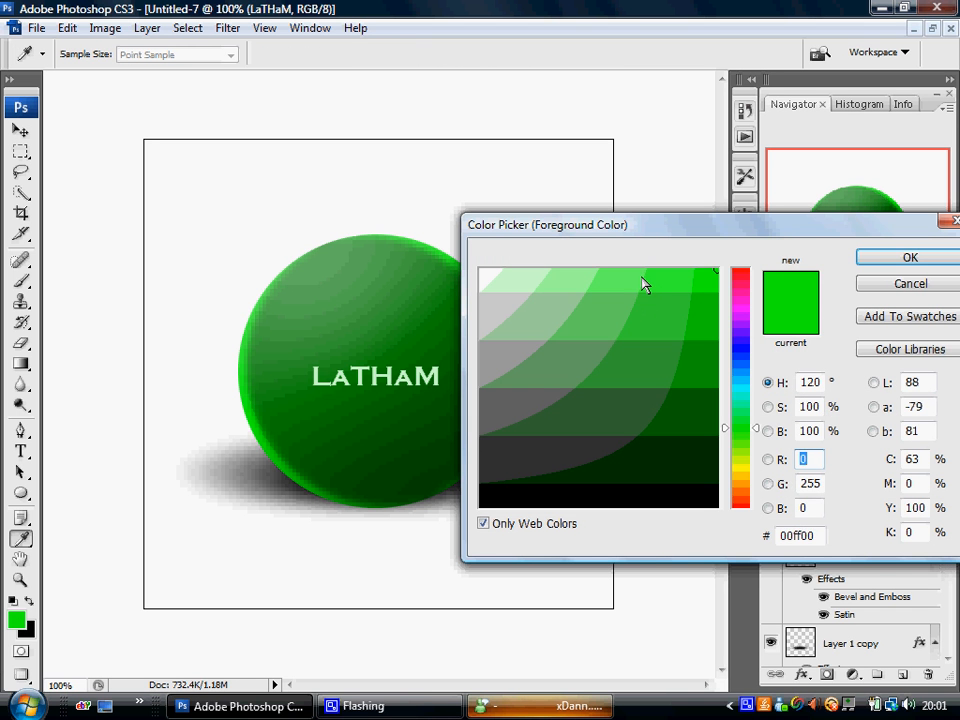
Choose #66ff66 as the foreground colour in the Color Picker.
click(625, 275)
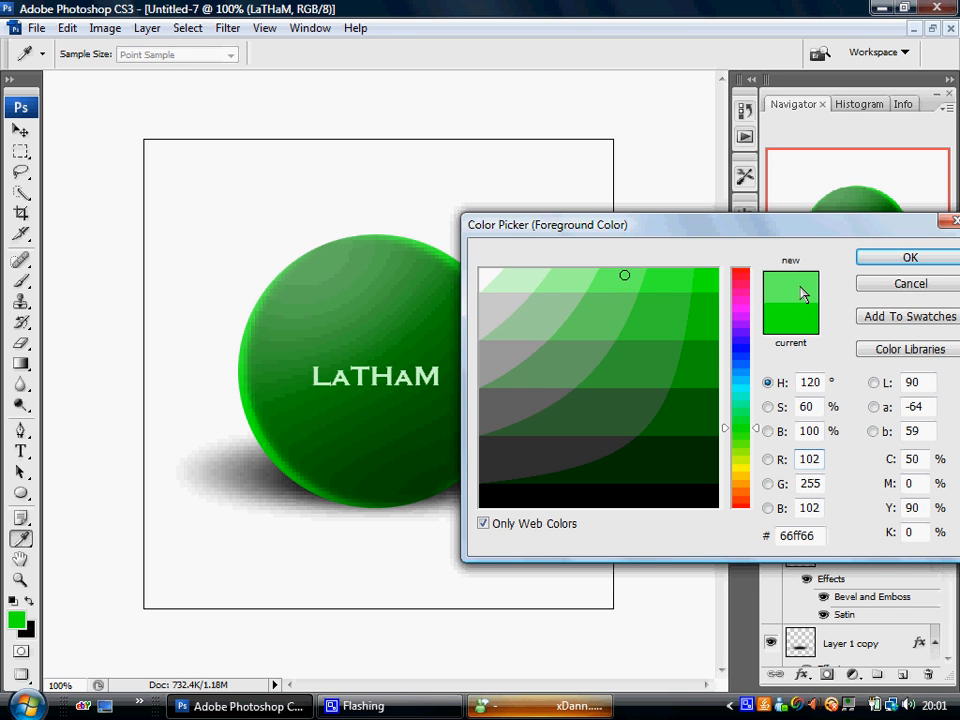
click(808, 458)
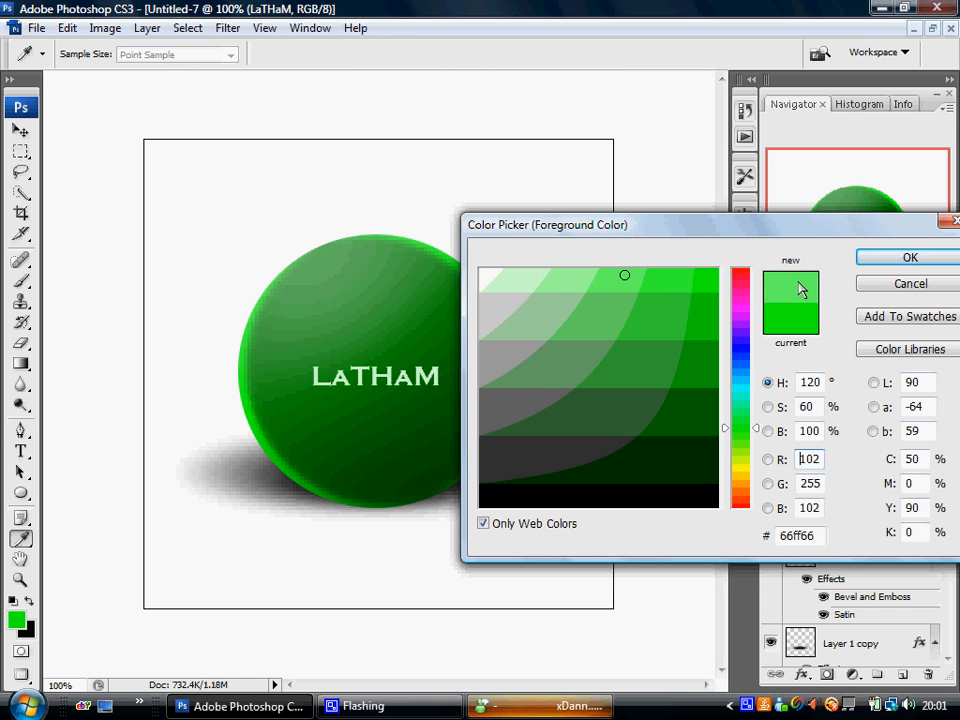
click(908, 257)
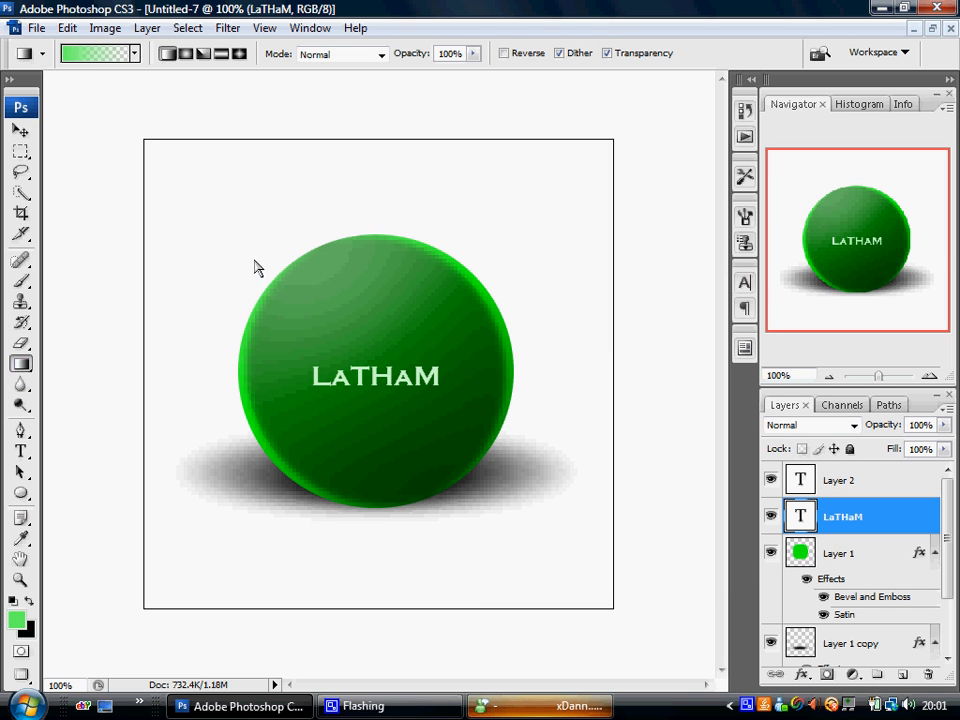
mouse_move(853, 617)
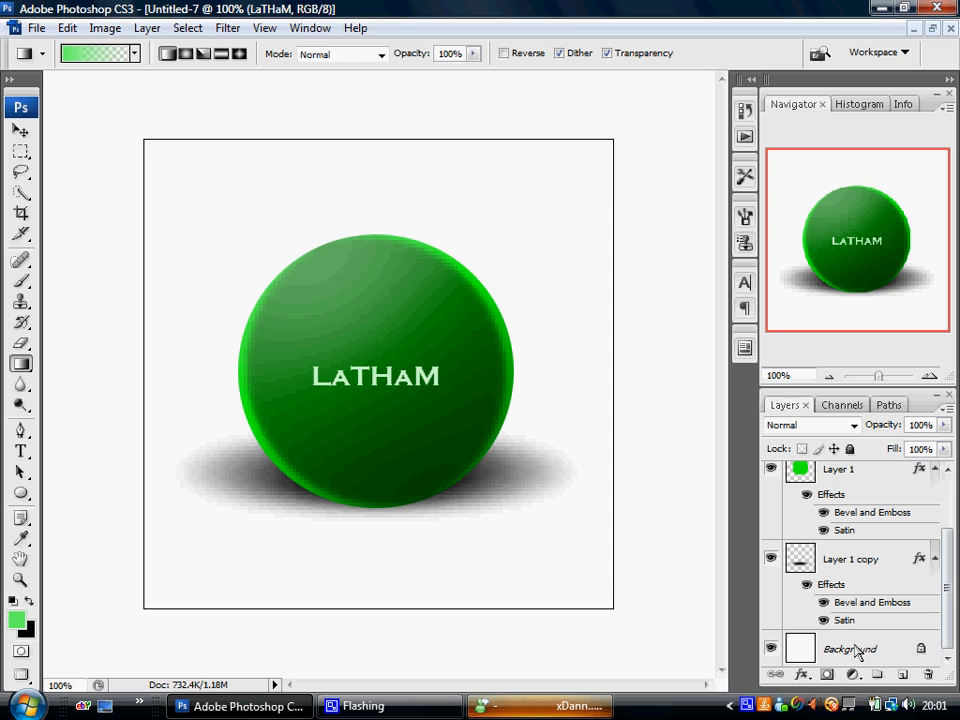
Drag a light-green-to-white gradient diagonally across the Background layer.
click(849, 648)
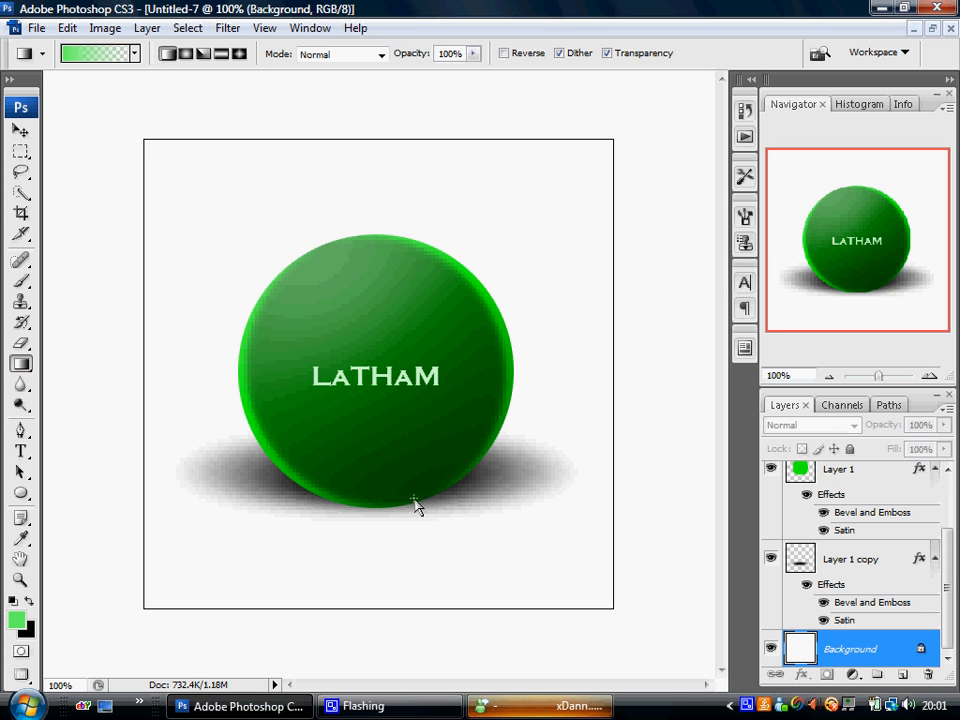
drag(410, 500, 278, 155)
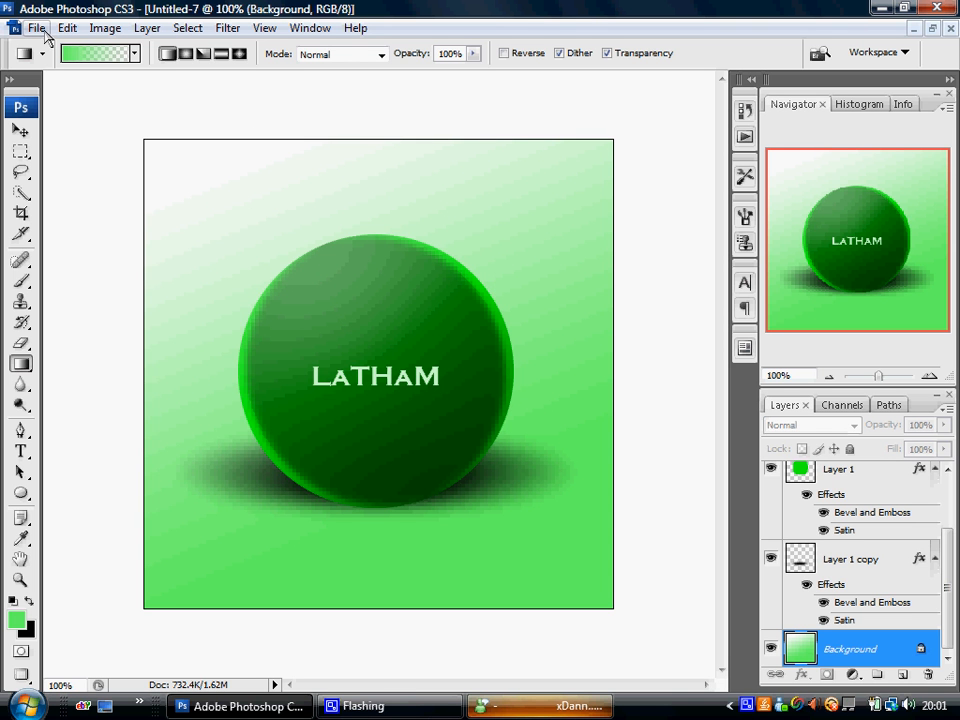
Save the artwork as a JPEG named 'Latham 3d 1' via Save As.
click(38, 27)
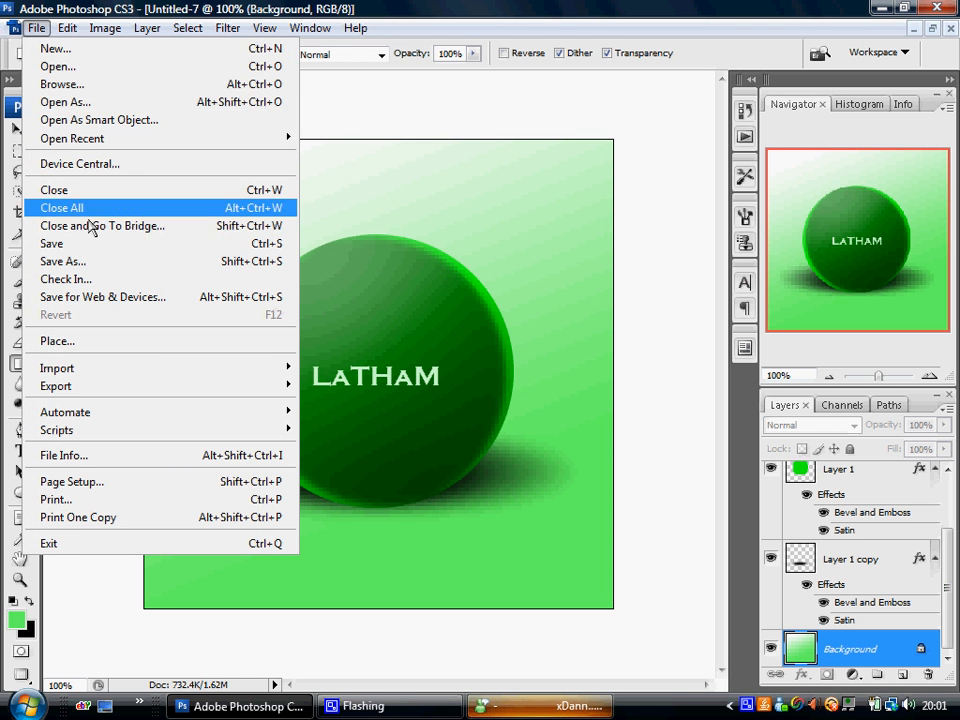
click(62, 261)
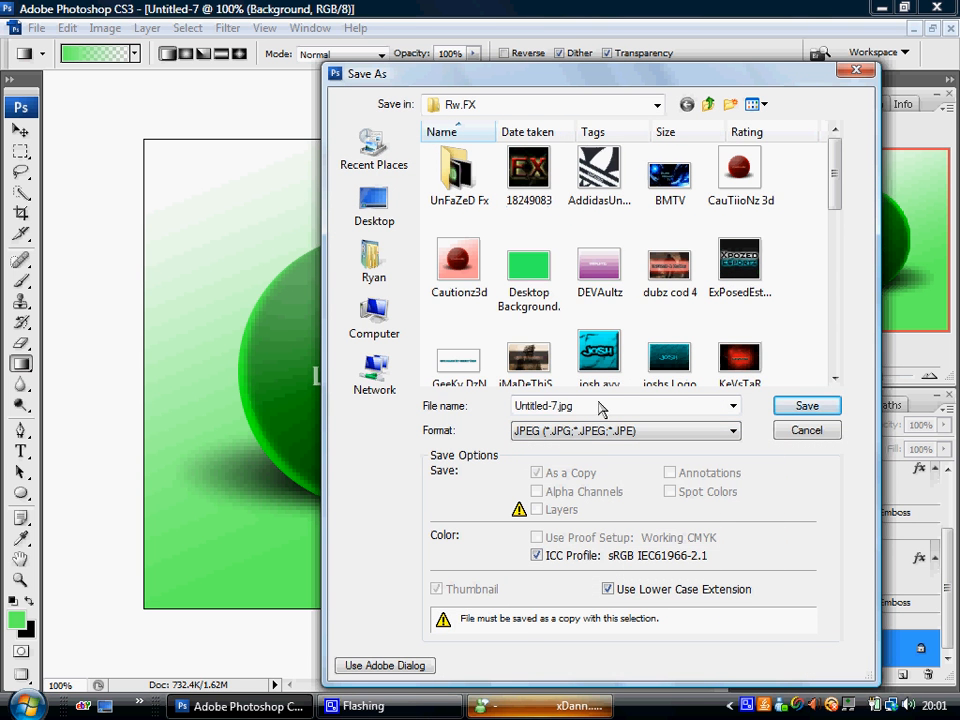
click(615, 406)
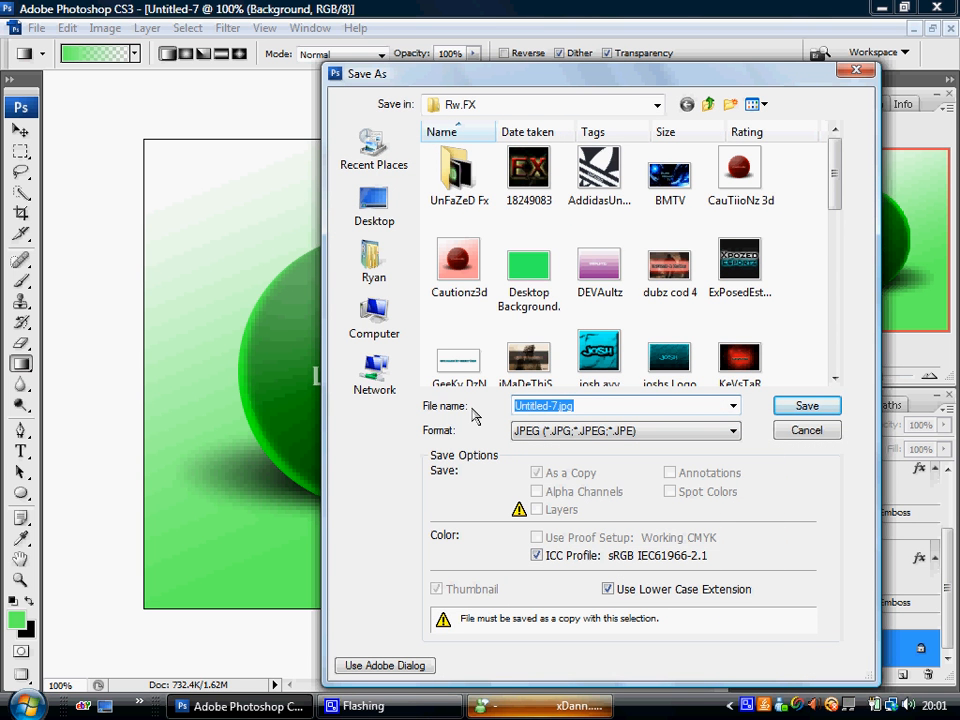
mouse_move(662, 411)
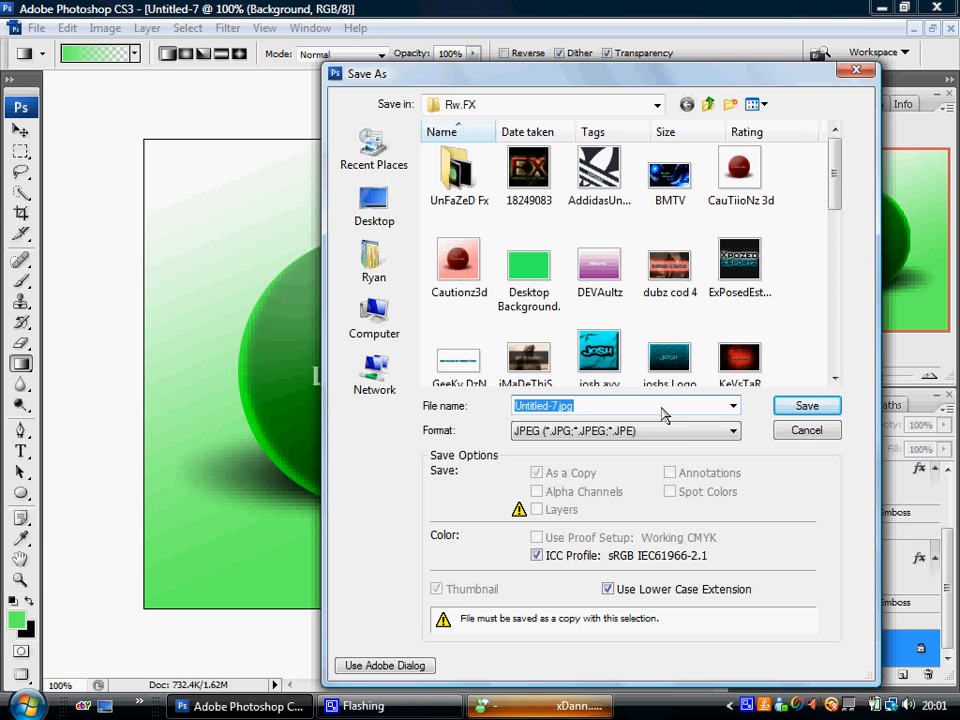
text(Latham 3d '1)
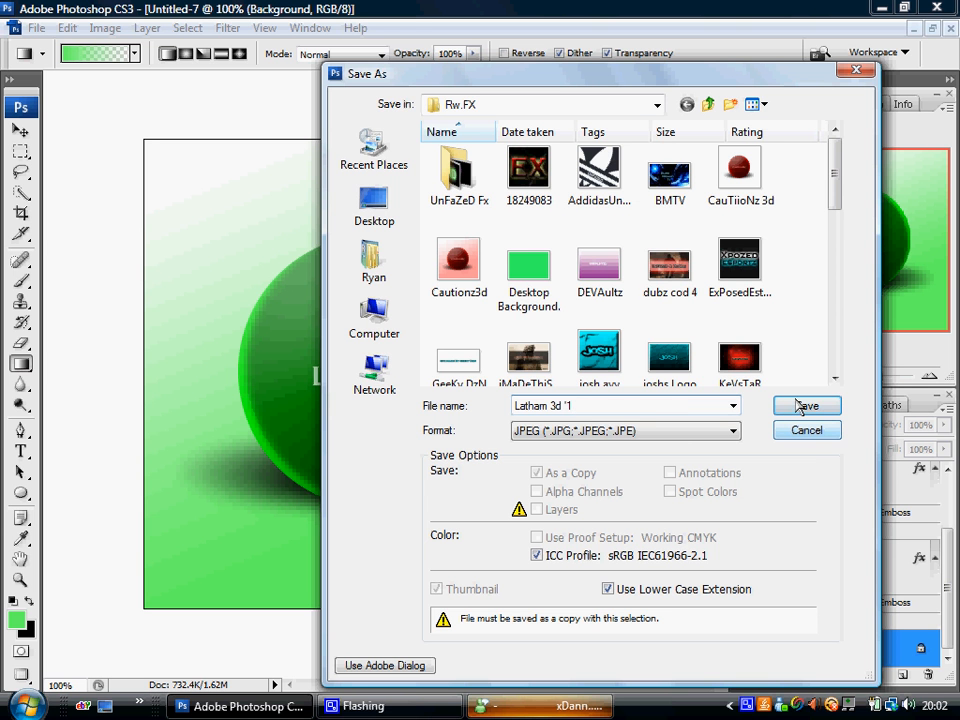
click(806, 405)
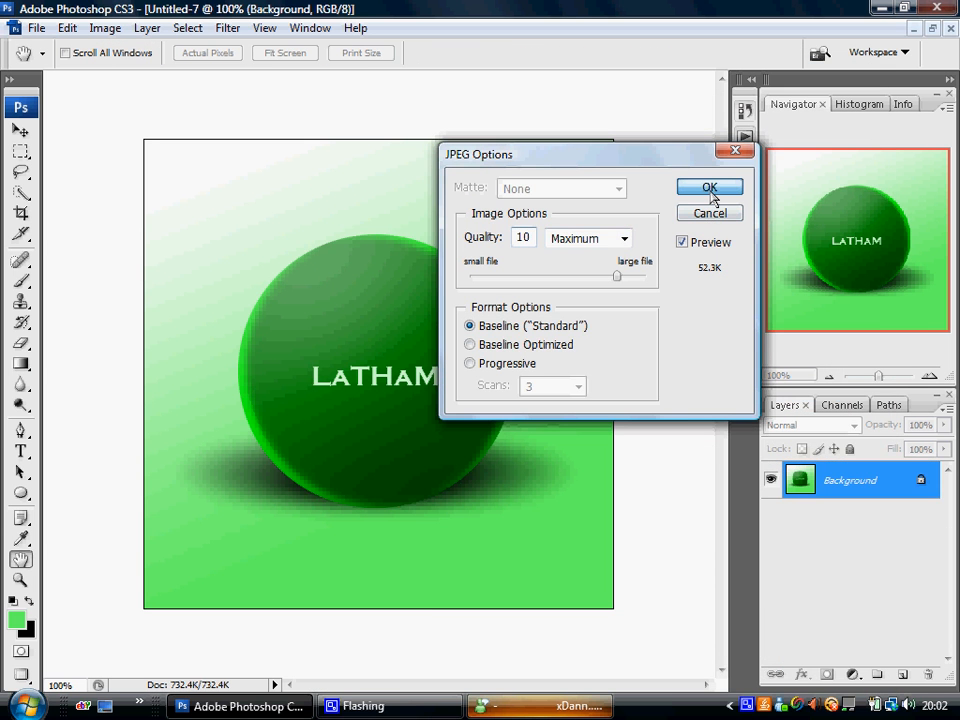
Confirm the JPEG Options at Quality 10 (Maximum), Baseline.
click(710, 188)
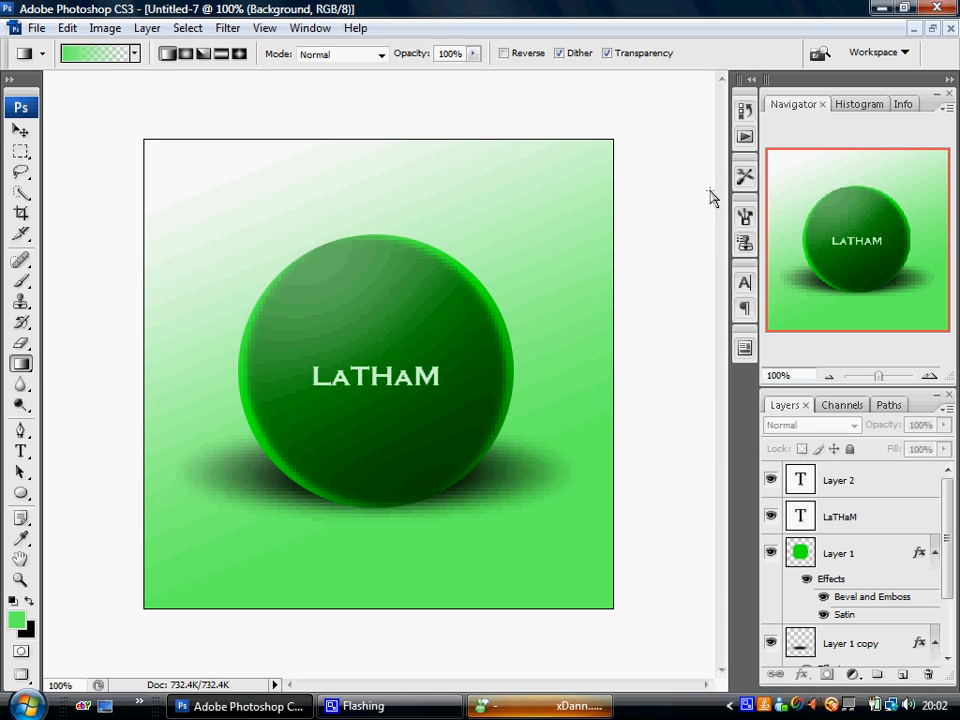